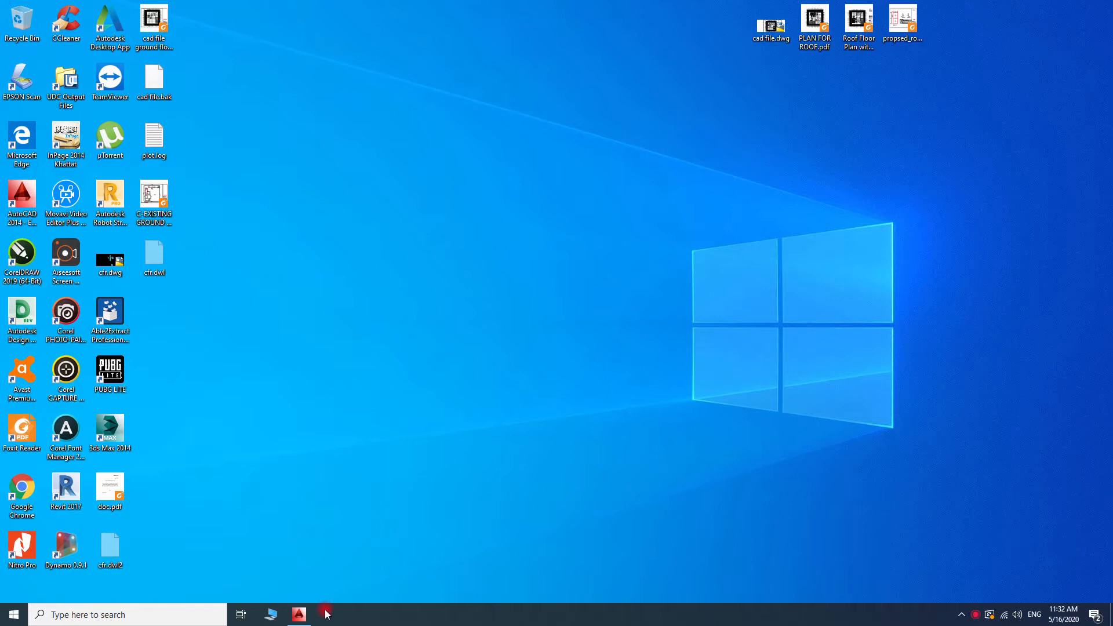
# Bring up cfr.dwg in AutoCAD and zoom out to see the whole ground floor plan
pyautogui.click(298, 615)
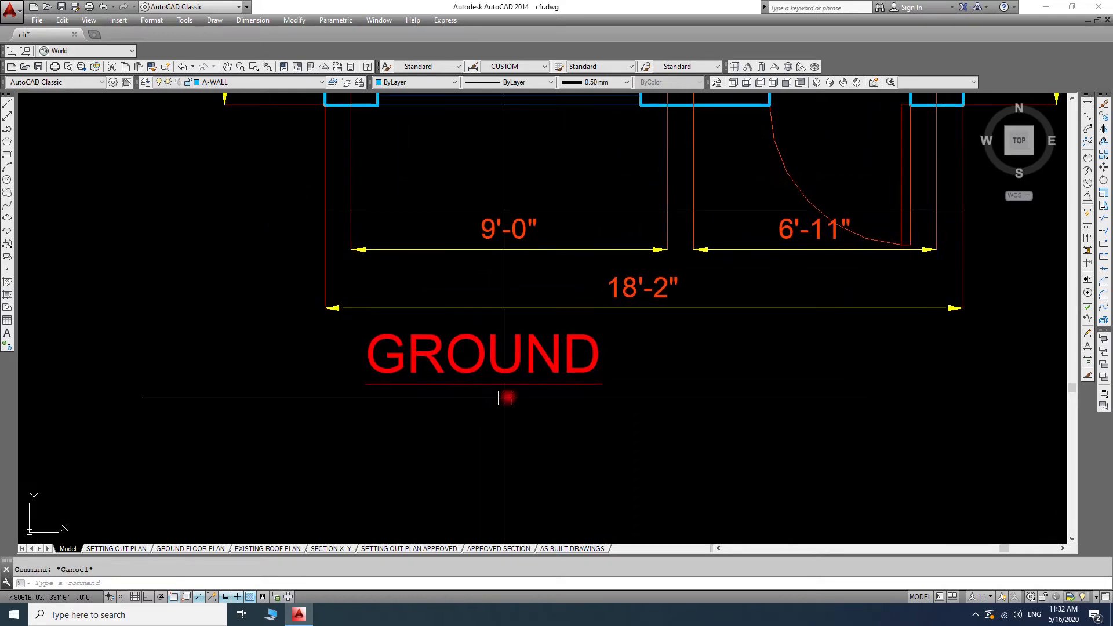
pyautogui.moveTo(562, 338)
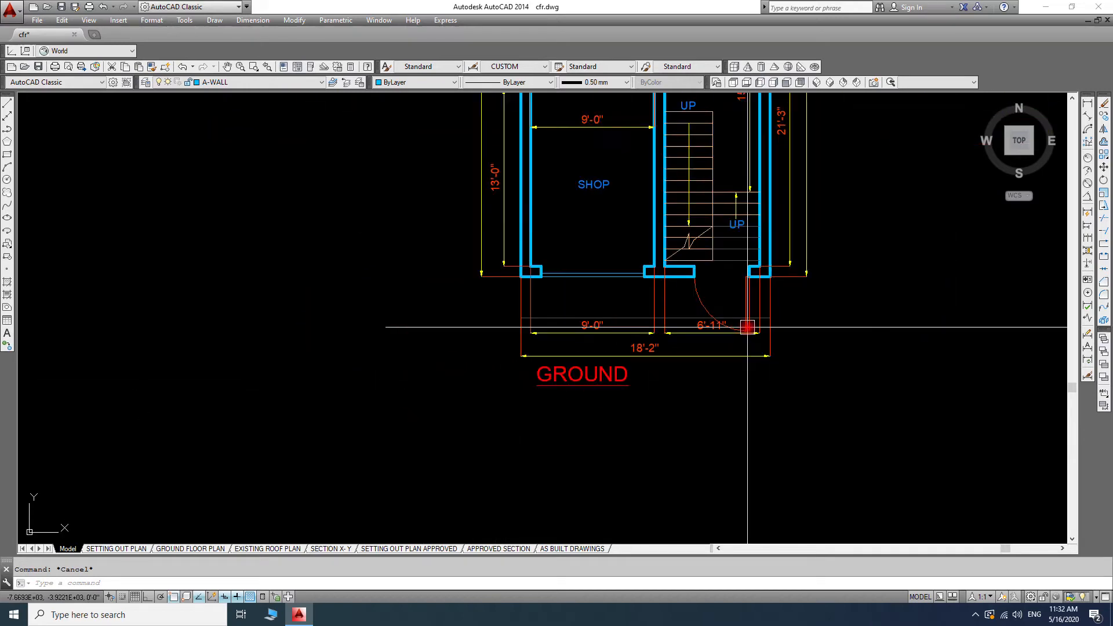
pyautogui.scroll(-3)
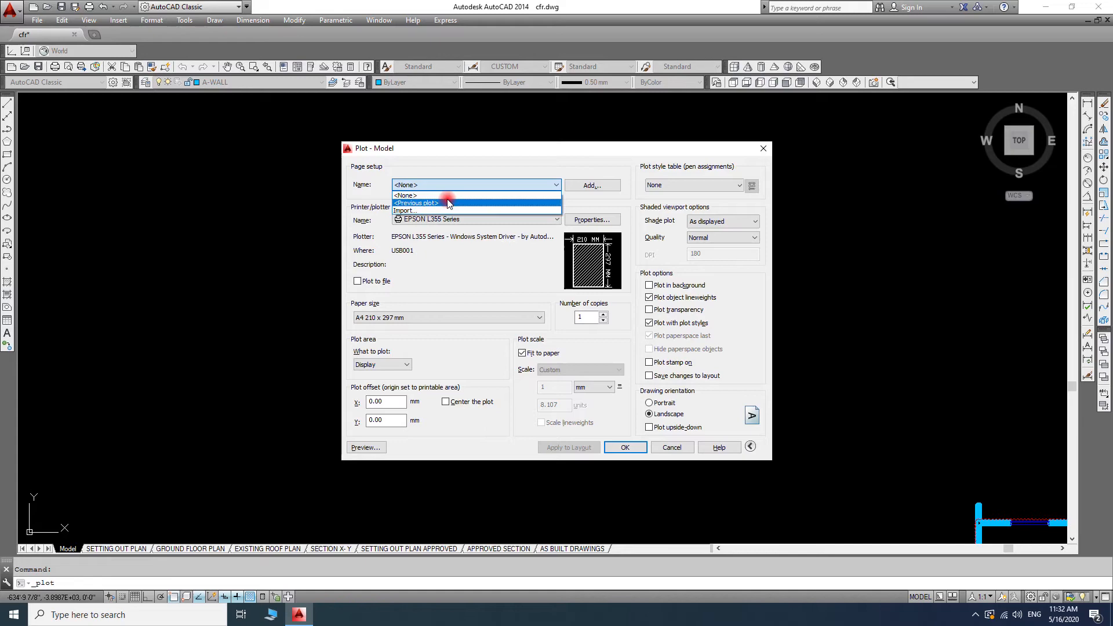
# Reuse the previous plot settings and frame the whole floor plan as the plot window
pyautogui.click(415, 202)
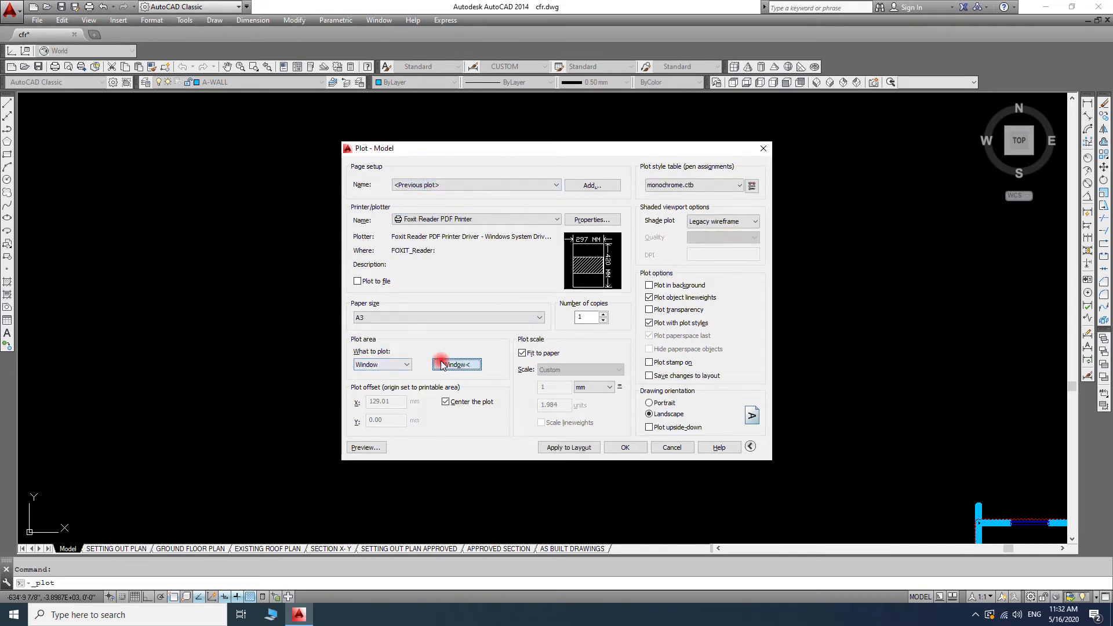
pyautogui.click(457, 364)
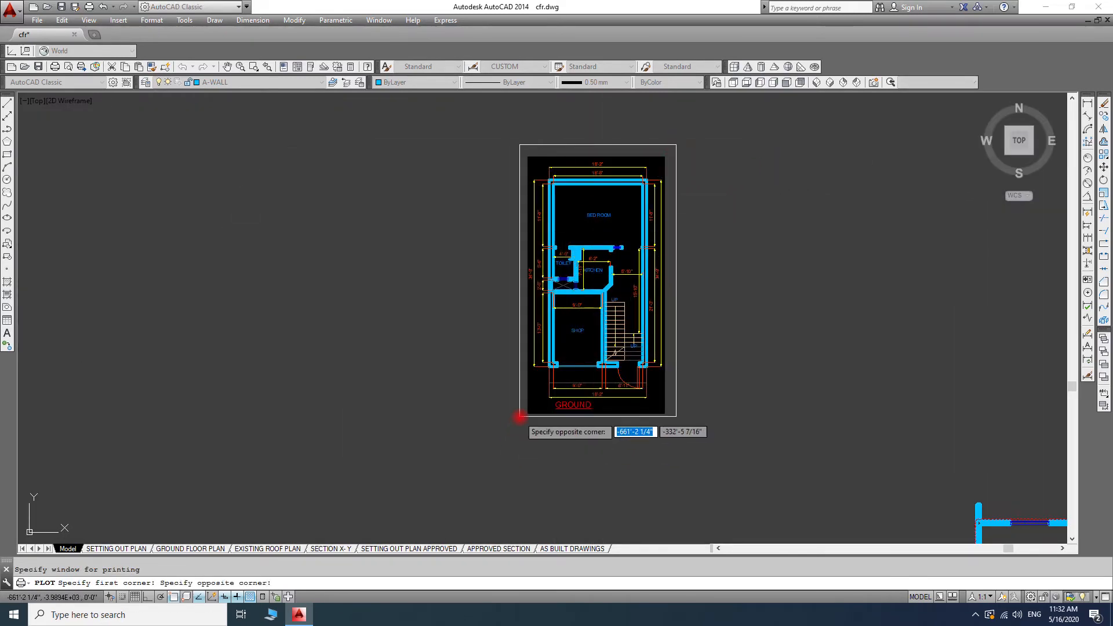
pyautogui.click(520, 417)
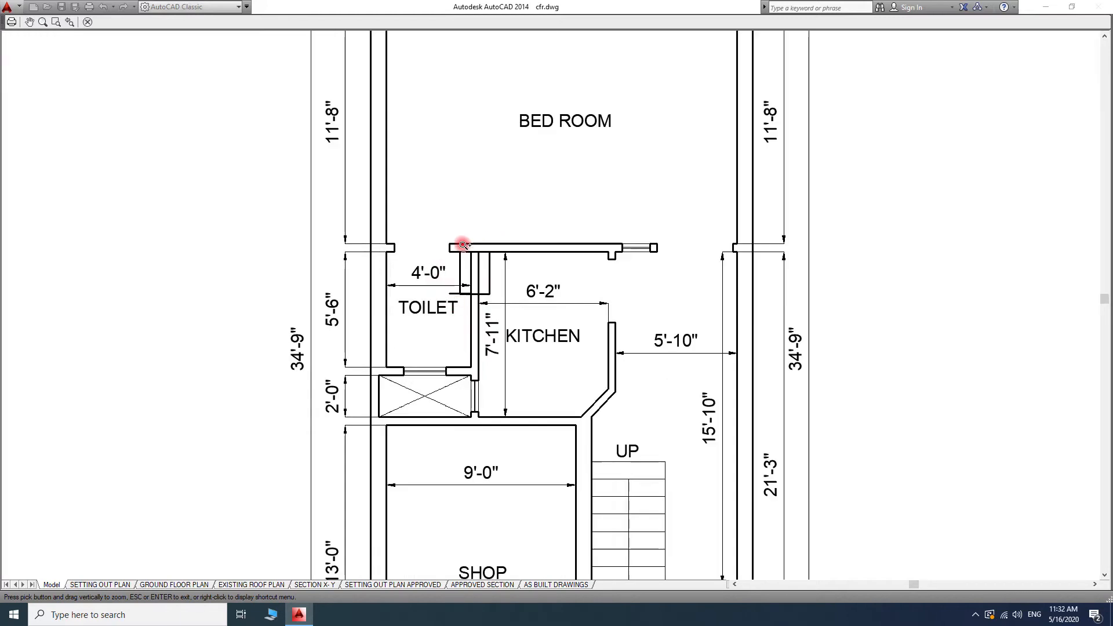
pyautogui.moveTo(448, 360)
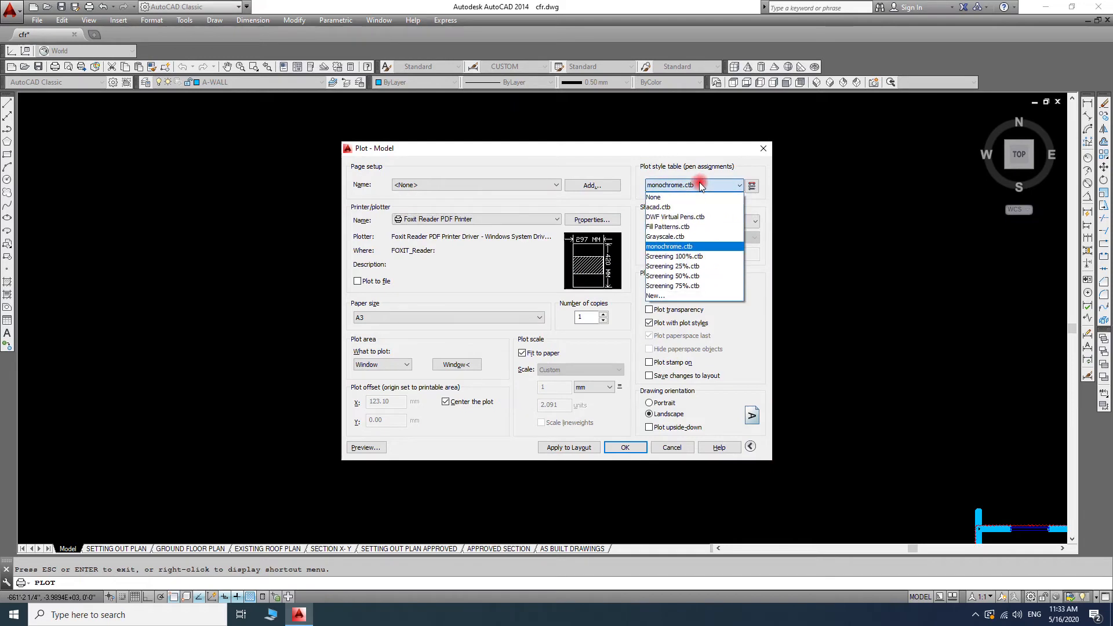
pyautogui.moveTo(694, 185)
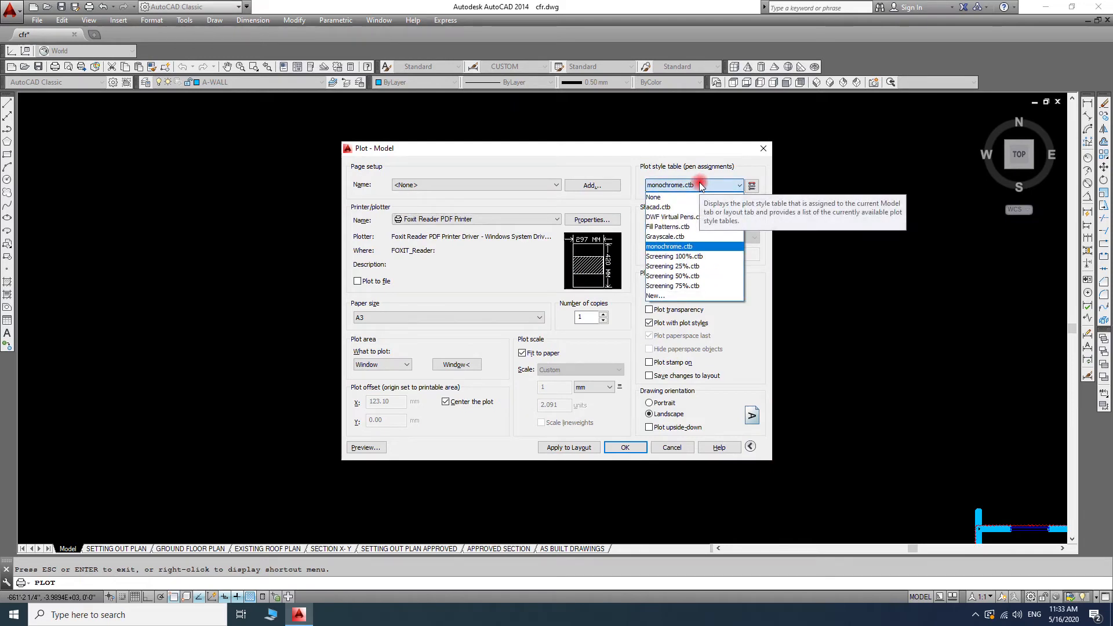
pyautogui.moveTo(753, 185)
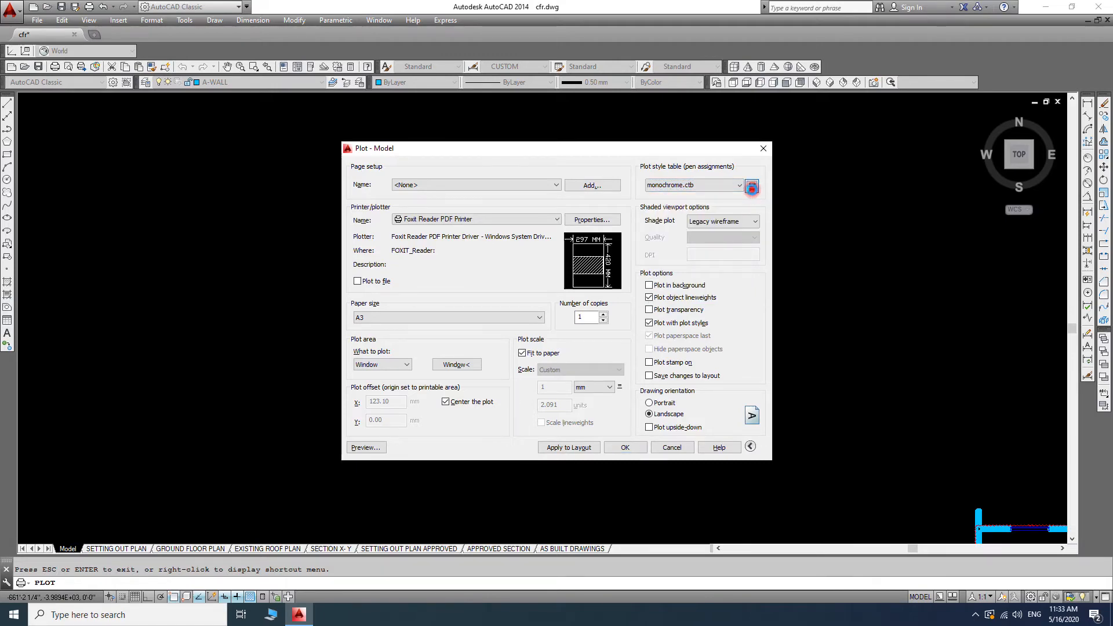
# Open the monochrome.ctb plot style table for editing
pyautogui.click(752, 185)
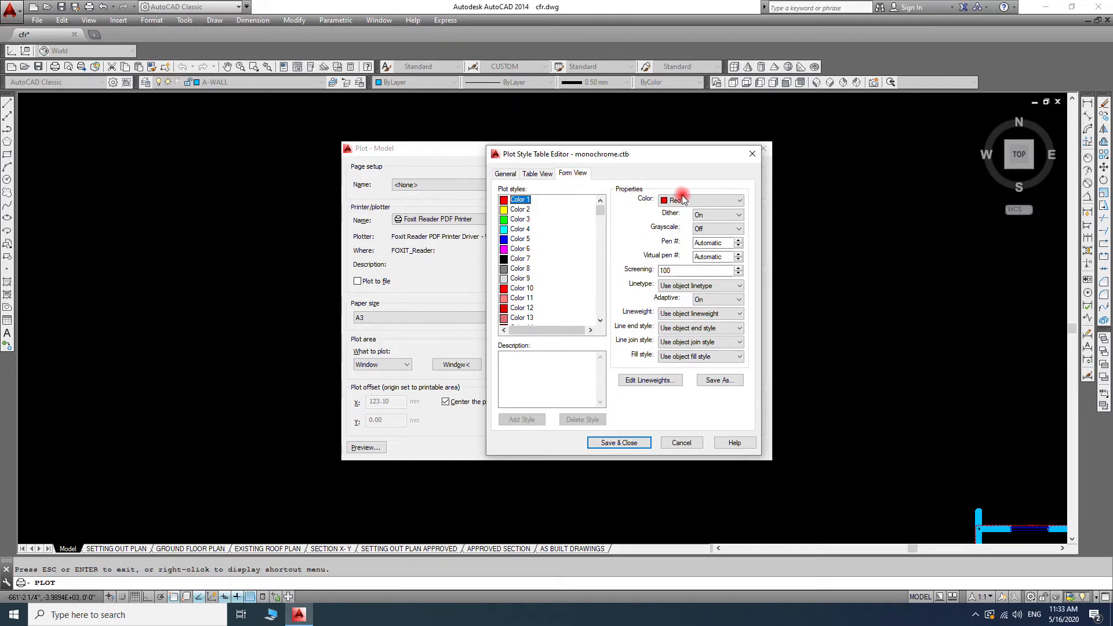
# Review the colour styles in Table View and the General info, then close the editor
pyautogui.click(537, 172)
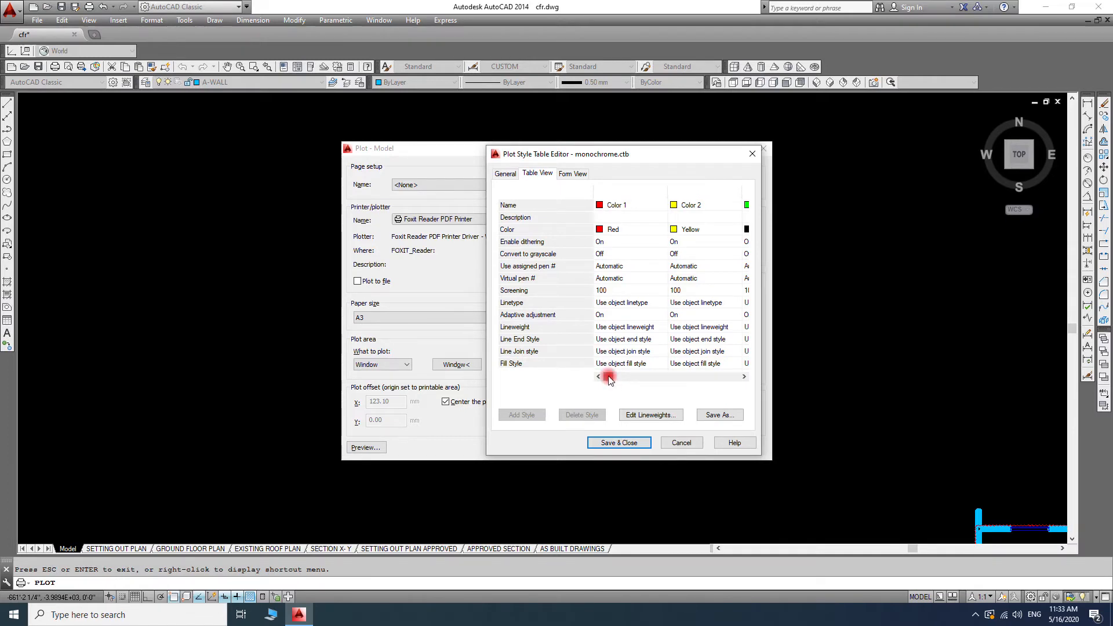
pyautogui.click(745, 376)
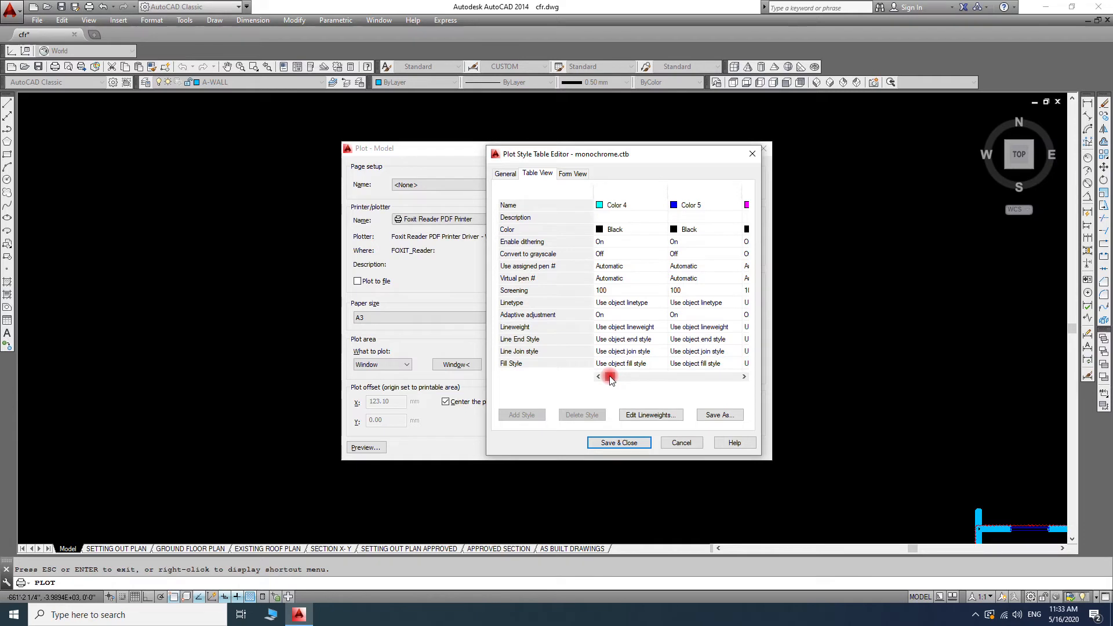
pyautogui.click(744, 376)
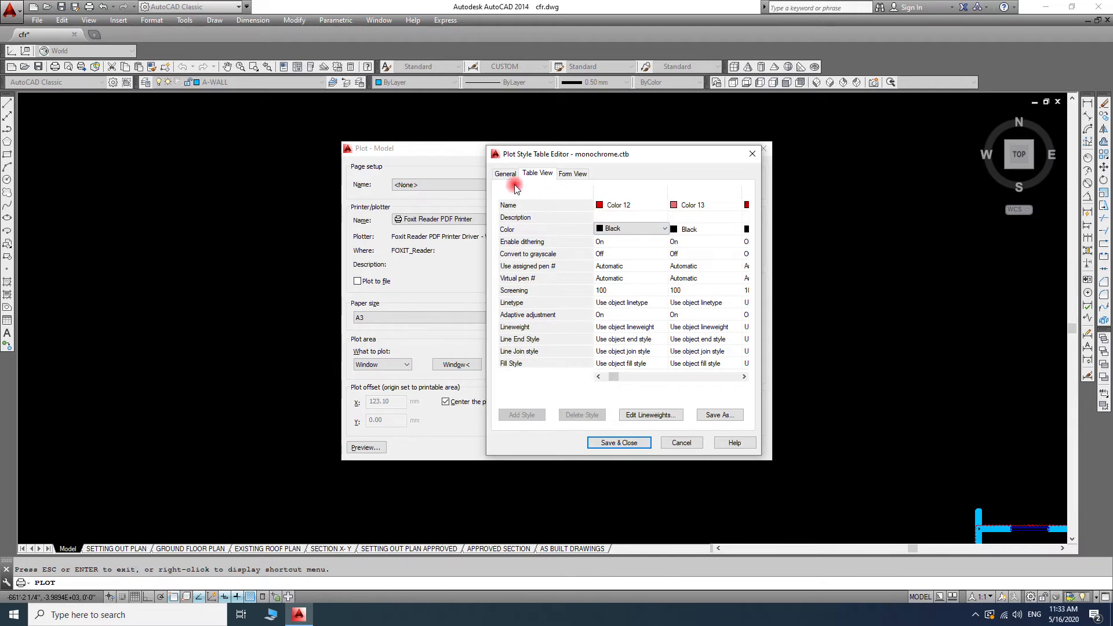
pyautogui.click(505, 172)
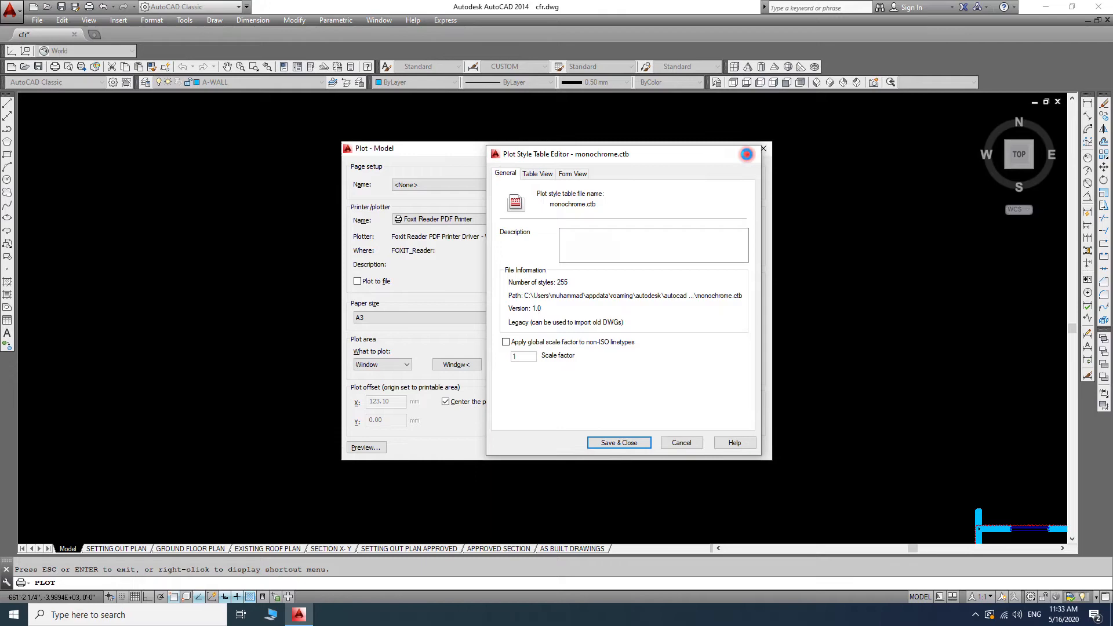
pyautogui.click(680, 442)
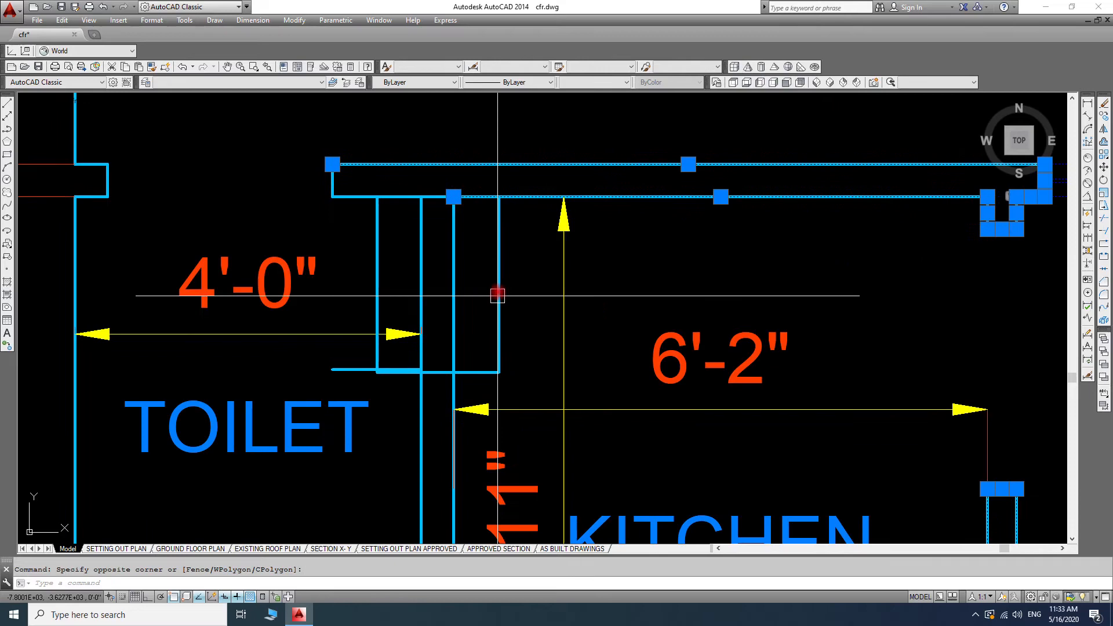
pyautogui.moveTo(457, 260)
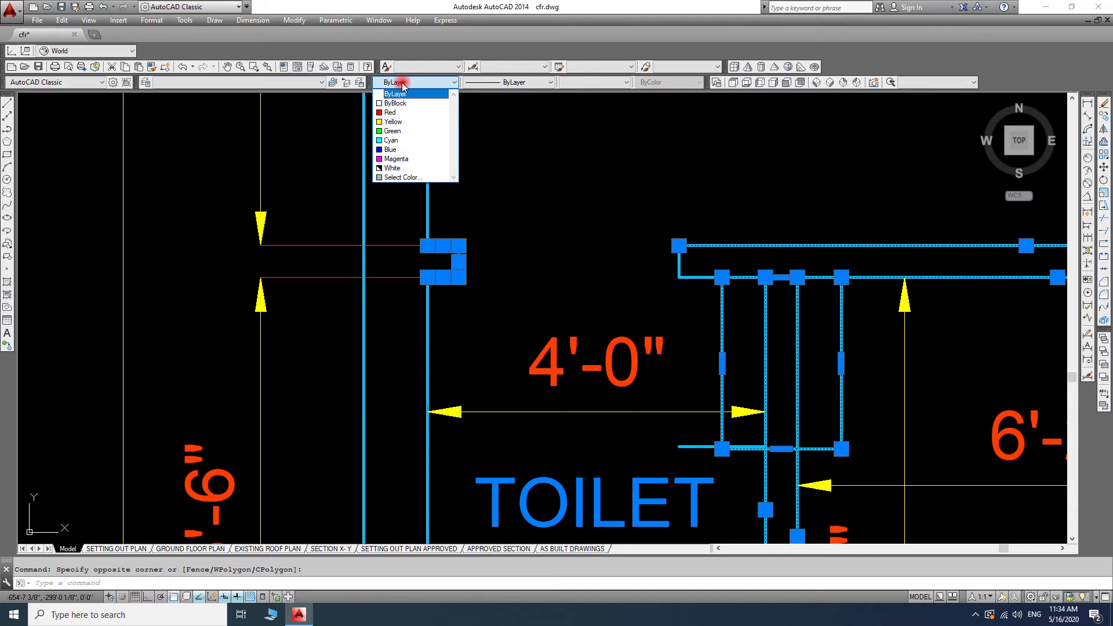
pyautogui.moveTo(407, 176)
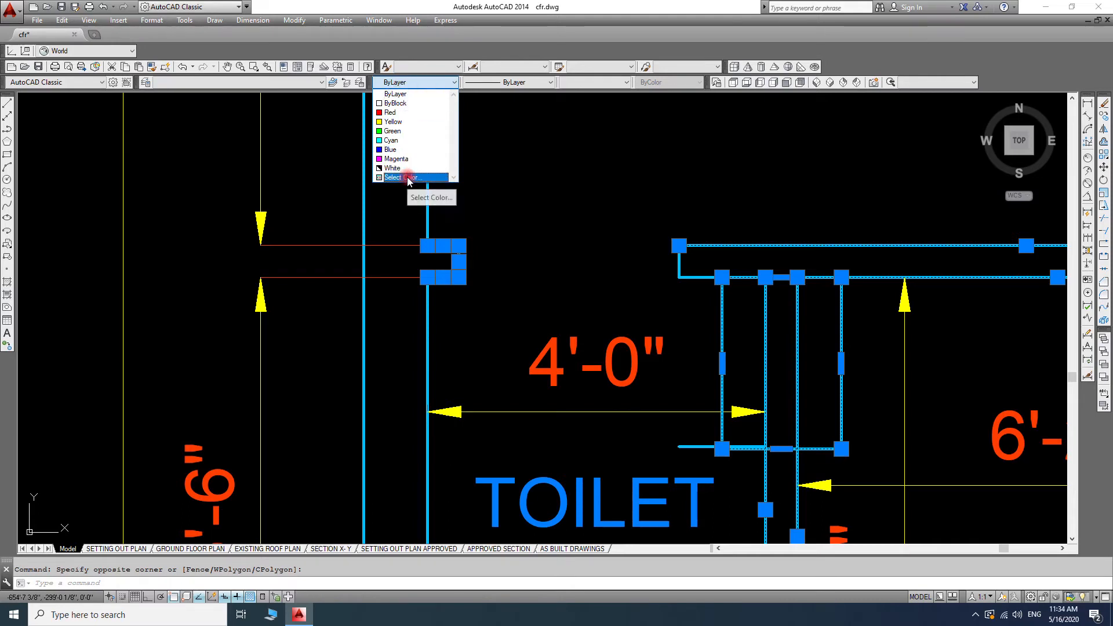
# Apply index gray 253 to the selected toilet and kitchen walls via Select Color
pyautogui.click(405, 176)
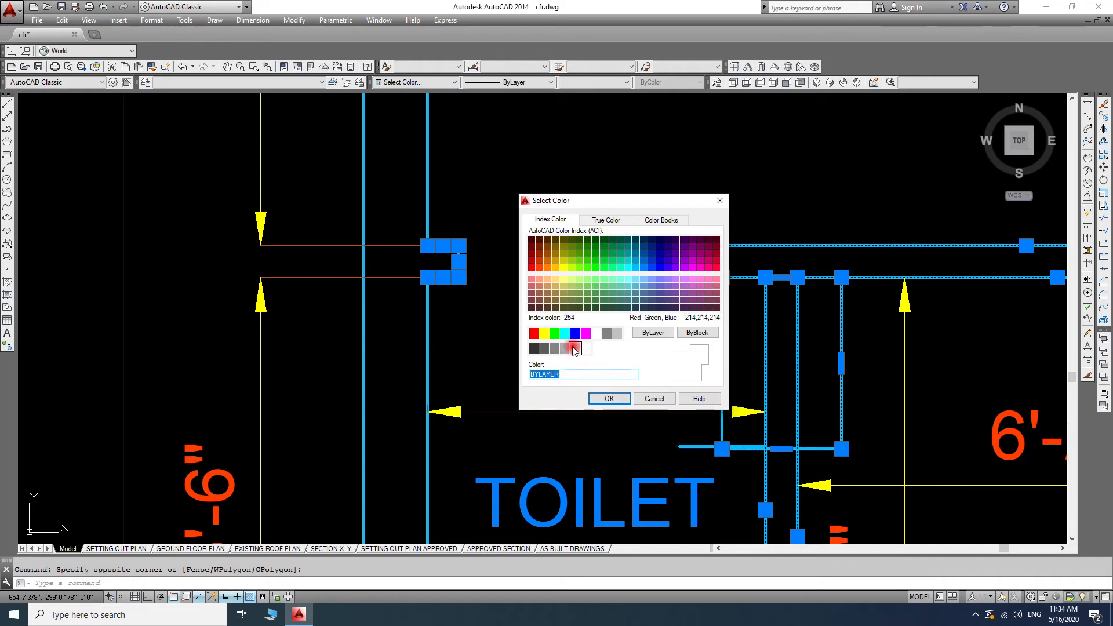
pyautogui.moveTo(566, 349)
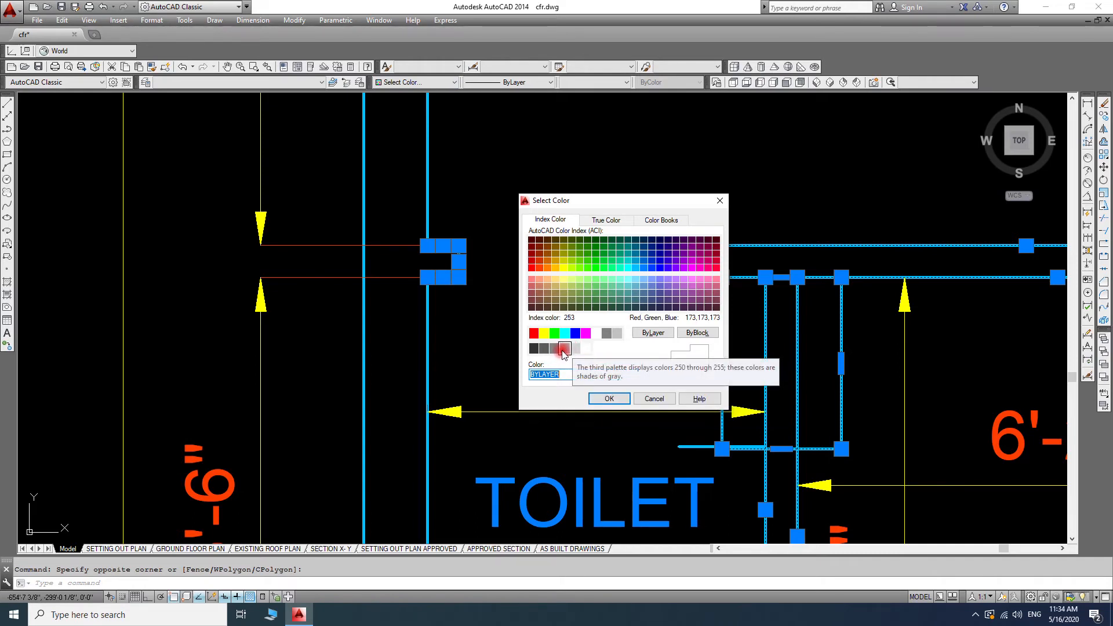
pyautogui.click(563, 348)
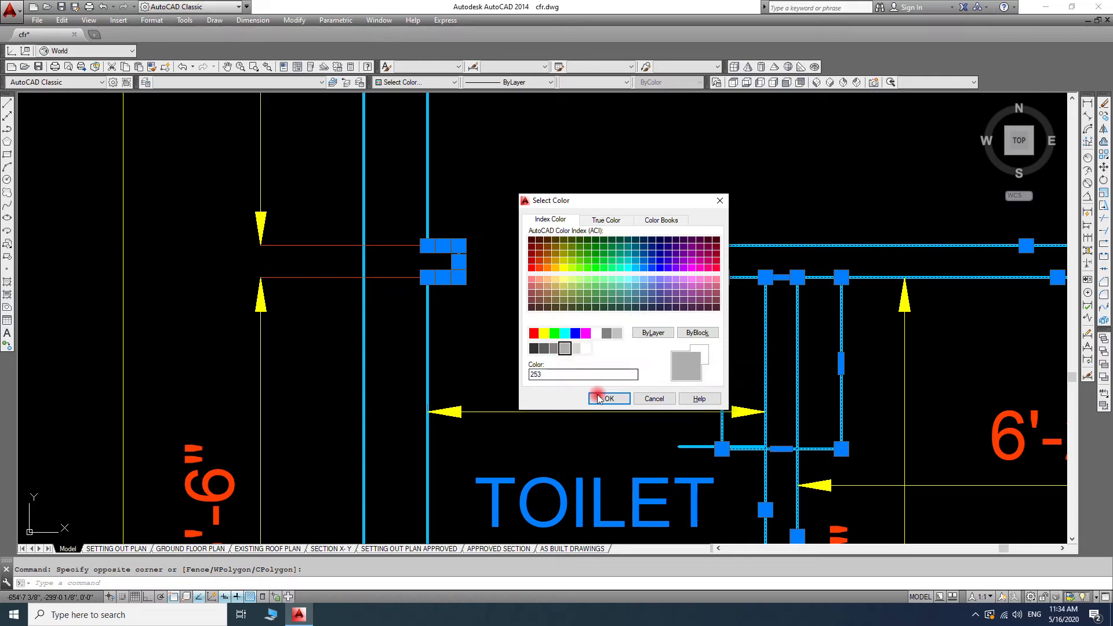
pyautogui.click(605, 398)
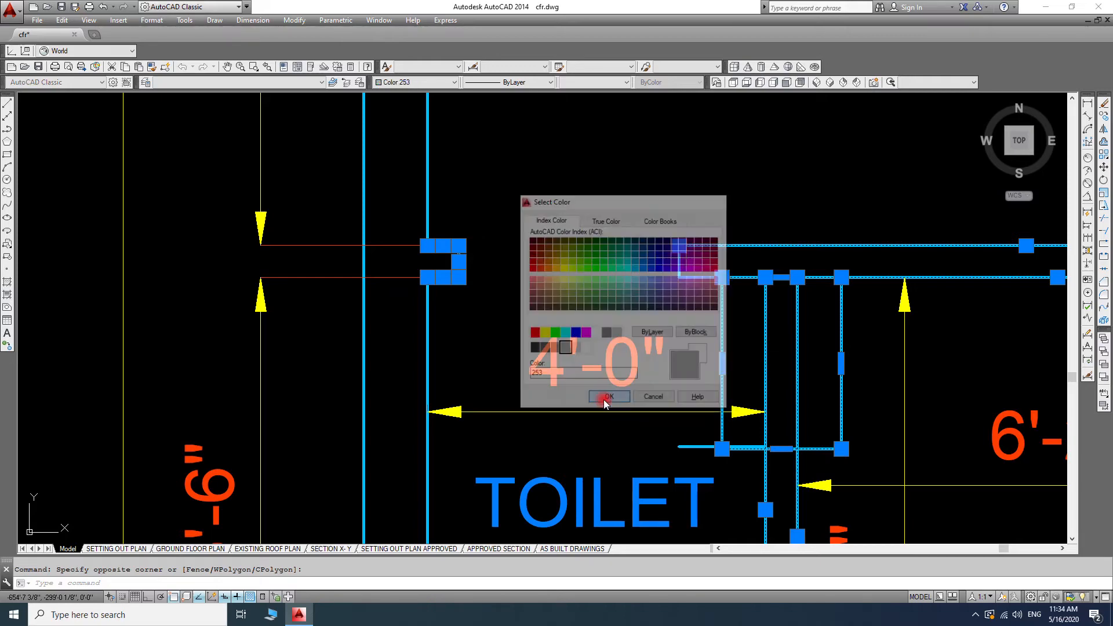
pyautogui.click(607, 397)
pyautogui.write('ma')
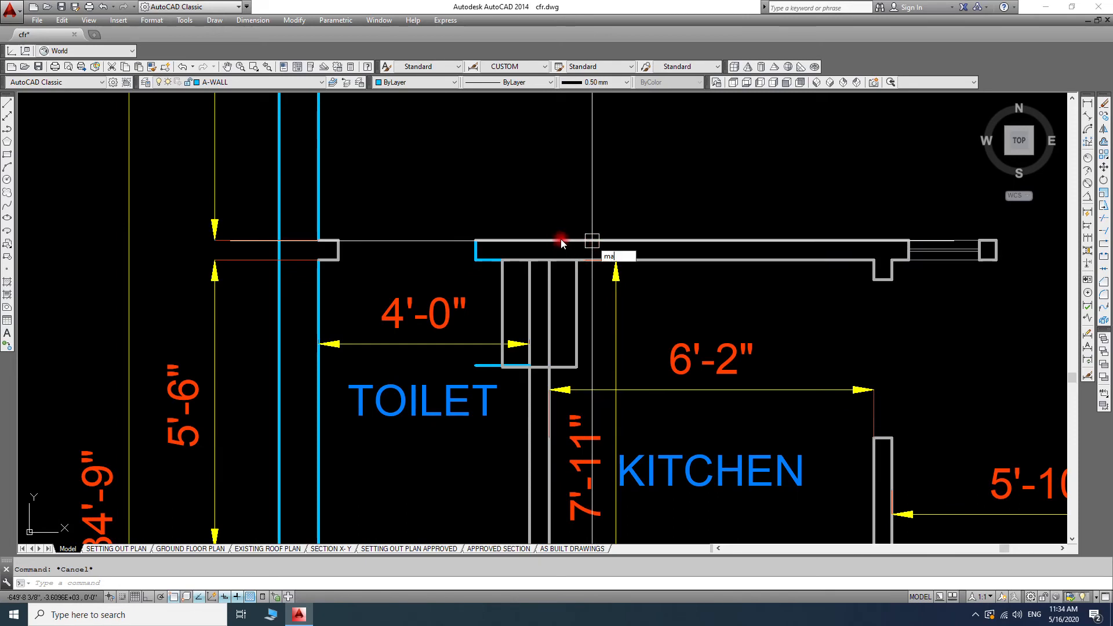
pyautogui.click(561, 239)
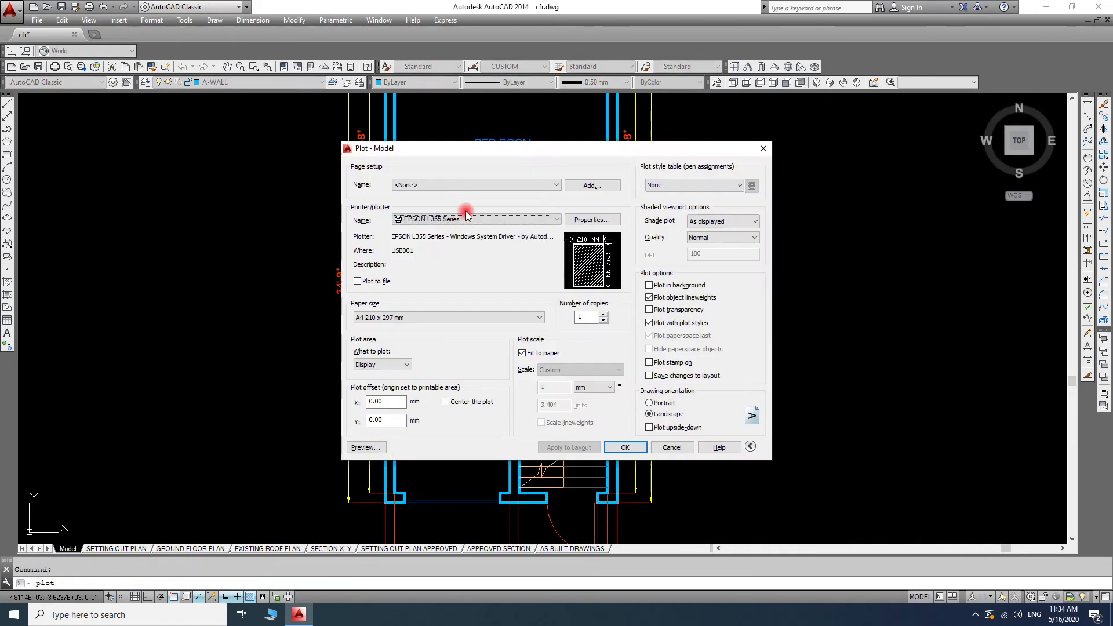
pyautogui.moveTo(429, 191)
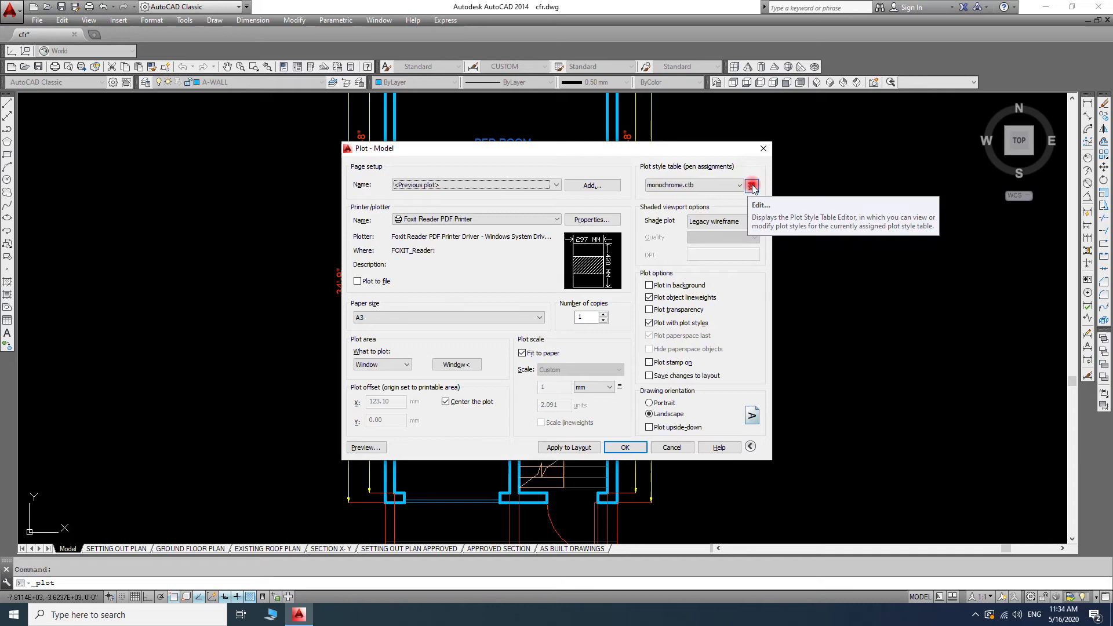
# Open the monochrome.ctb plot style table editor from the plot settings
pyautogui.click(753, 185)
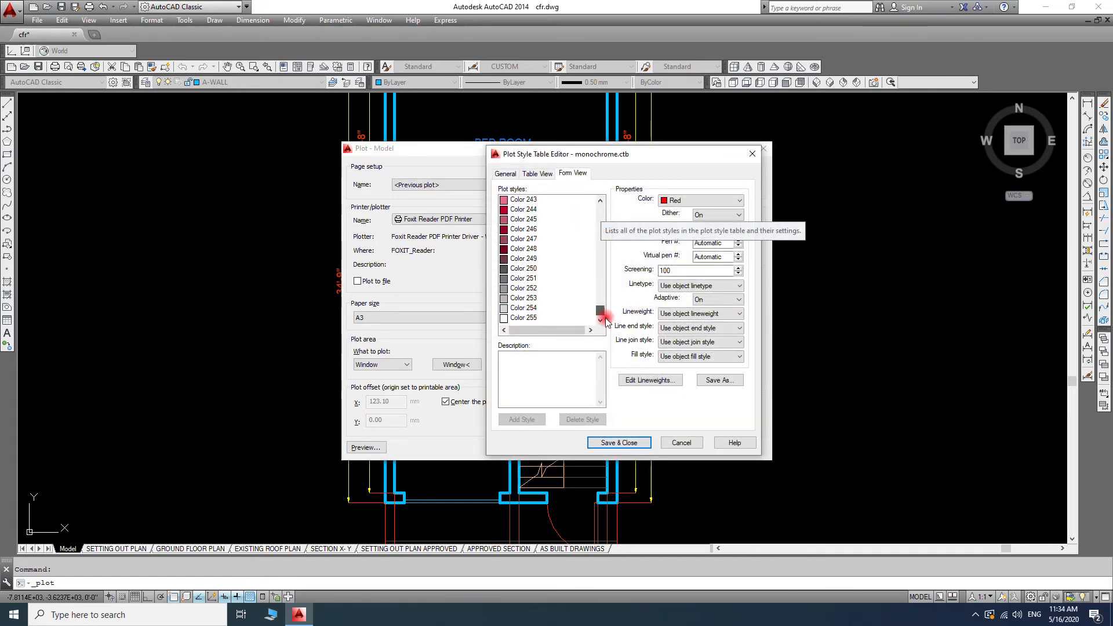
# Set the chosen plot style's colour to index gray 253 instead of black
pyautogui.click(523, 298)
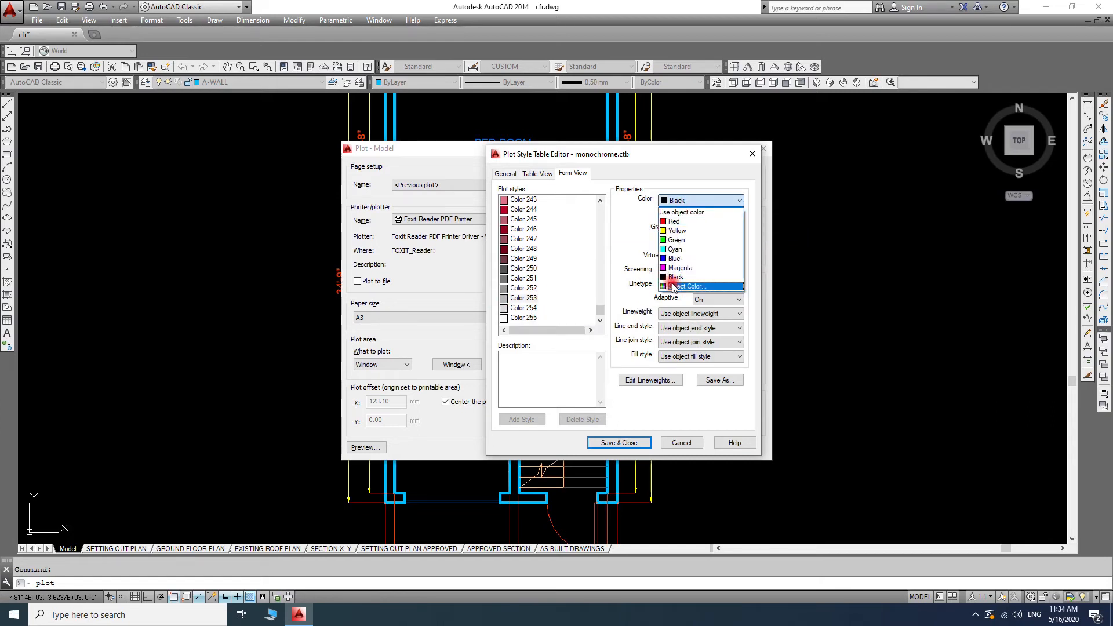
pyautogui.click(688, 286)
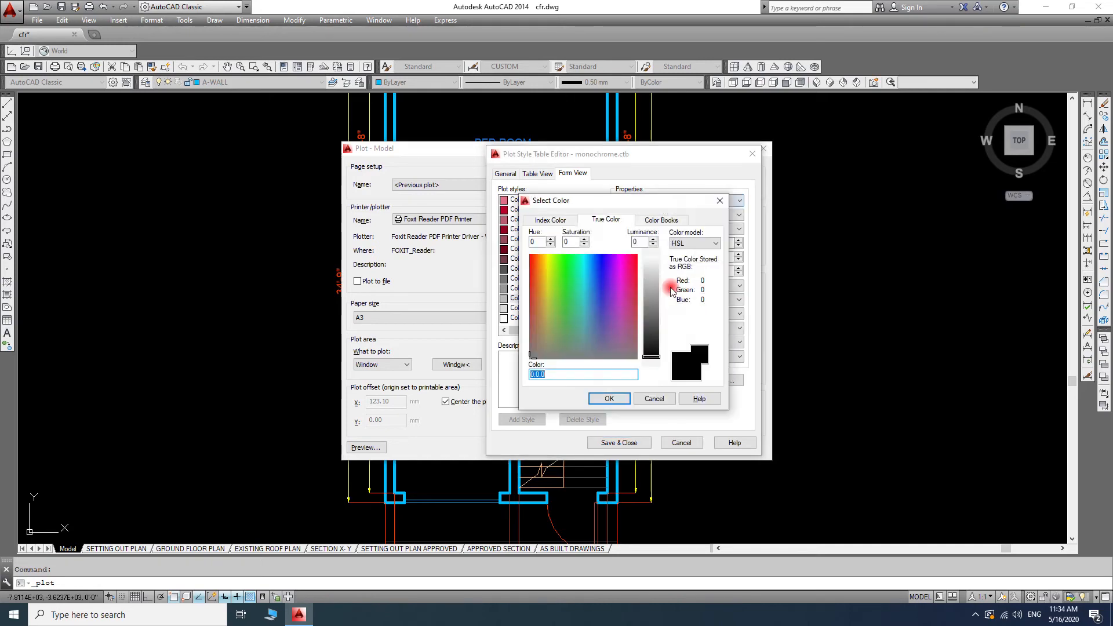
pyautogui.click(549, 219)
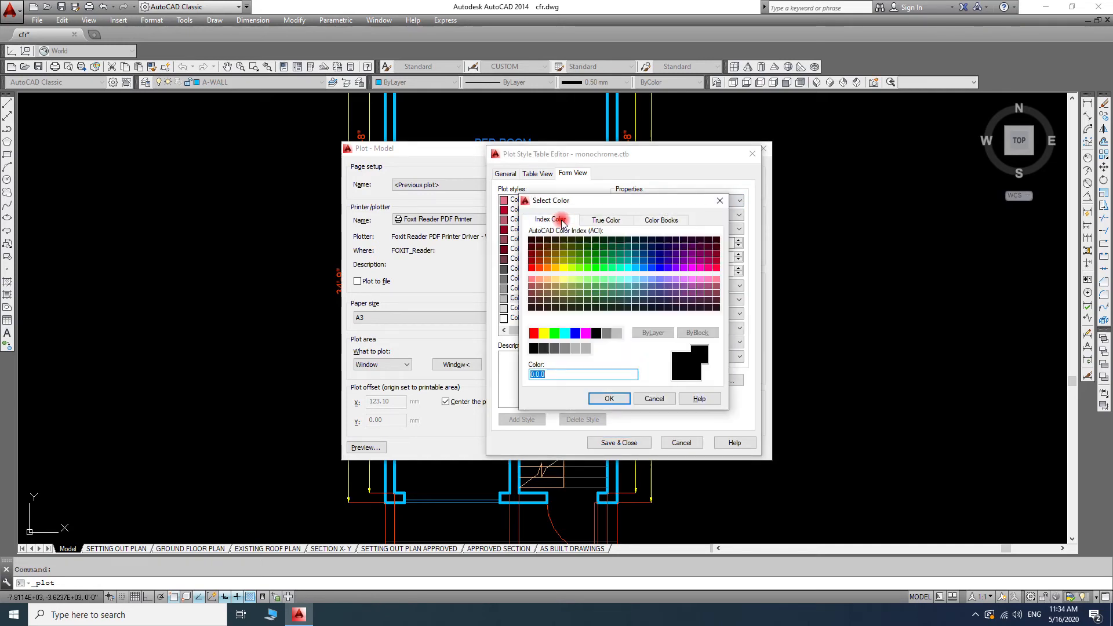
pyautogui.click(564, 348)
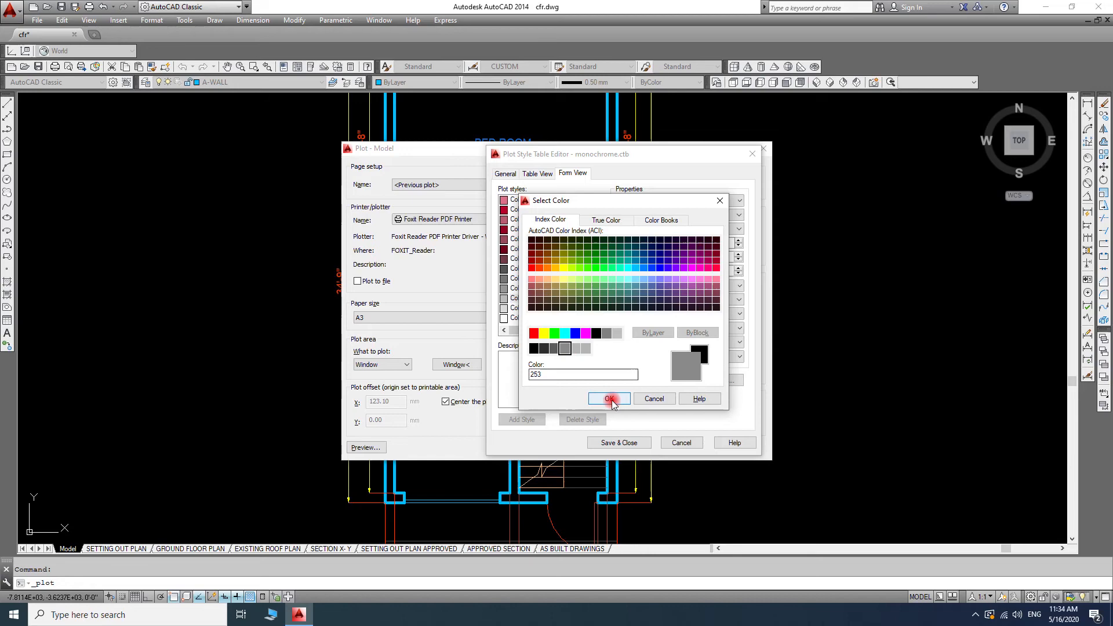
pyautogui.click(605, 397)
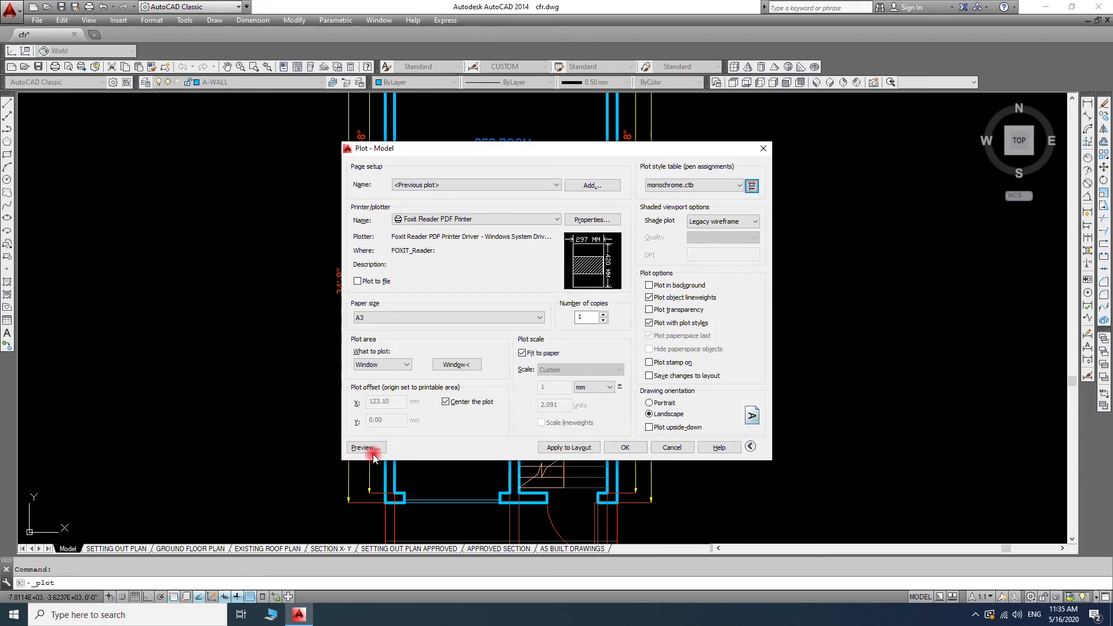
# Show the plot preview of the floor plan and zoom in to check the lighter walls
pyautogui.click(364, 448)
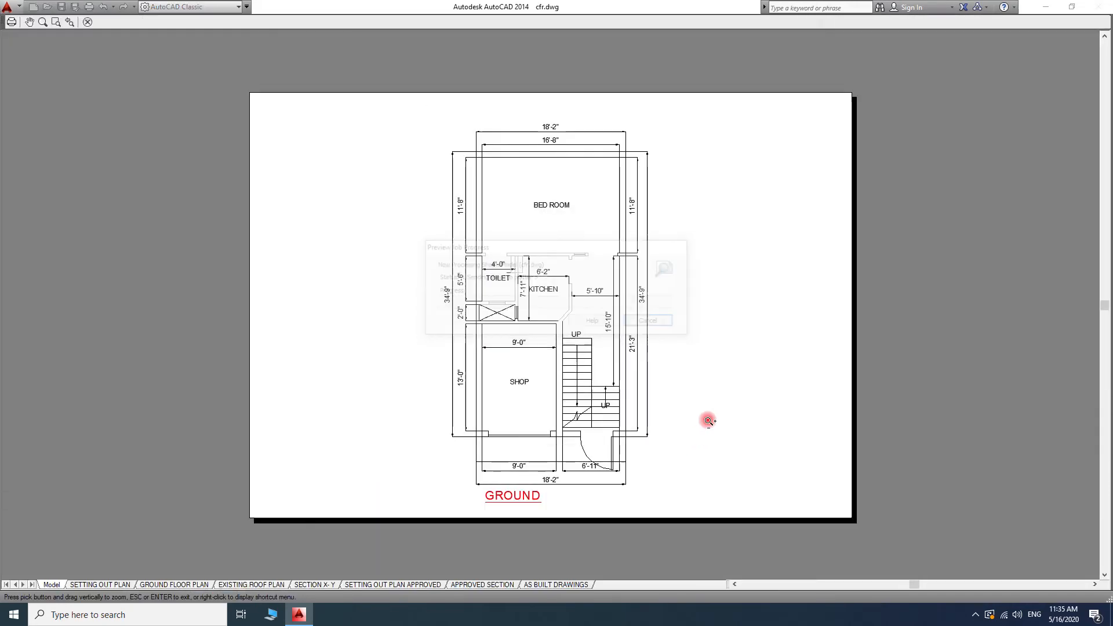
pyautogui.scroll(3)
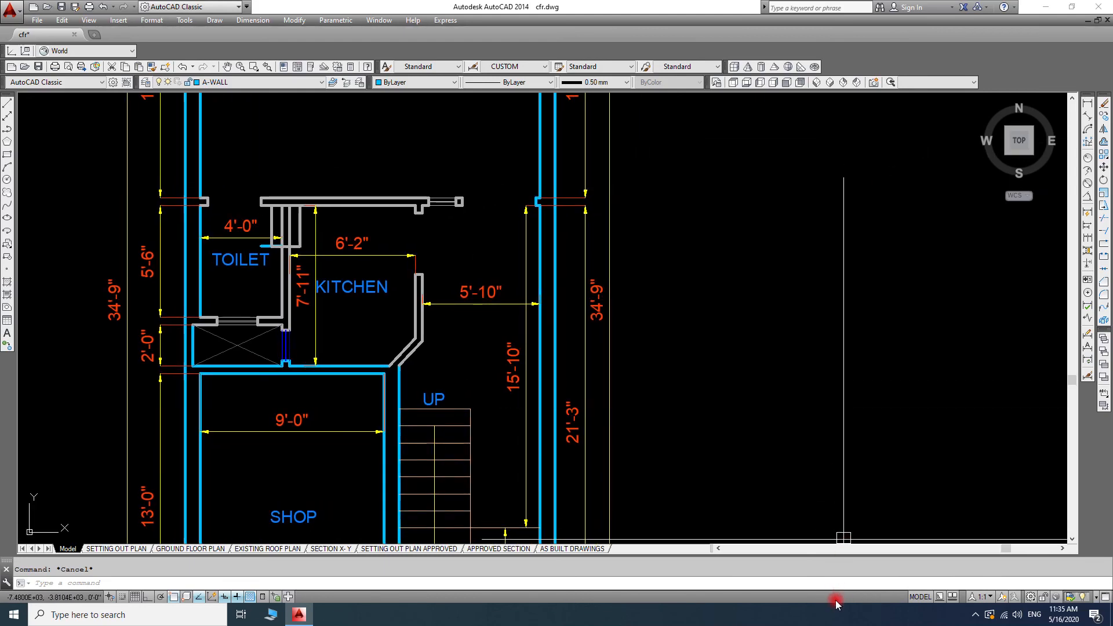
pyautogui.moveTo(900, 464)
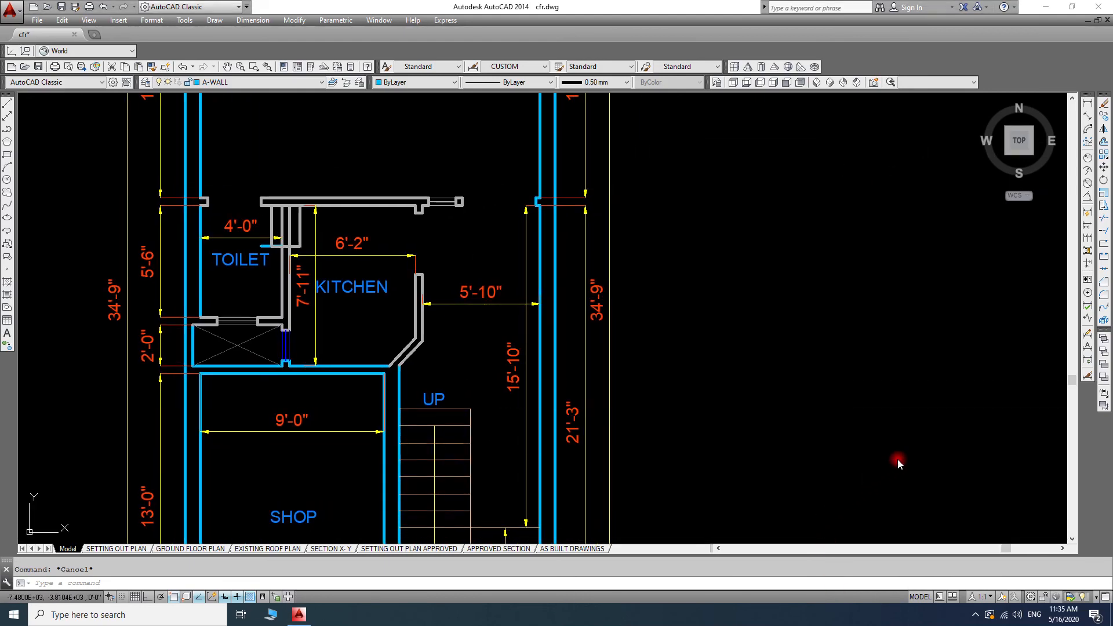